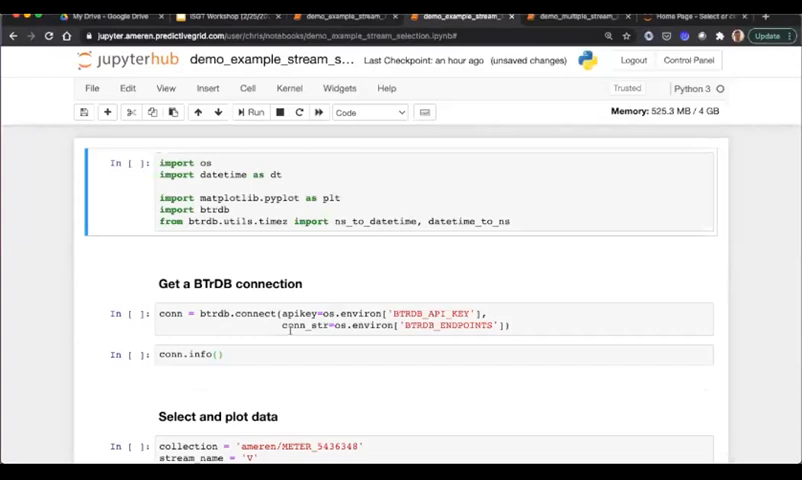
Step: Run the imports and btrdb.connect cells so connection info (v5, build 5.11.29) appears
{"action": "left_click", "coordinate": [368, 112]}
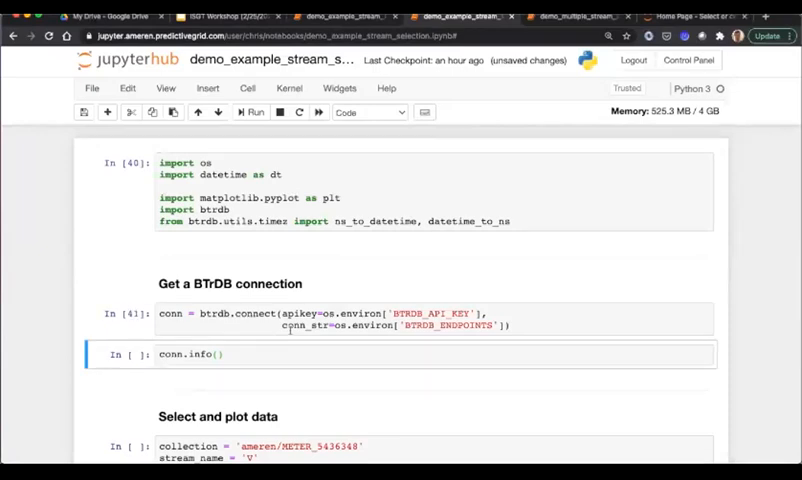
{"action": "mouse_move", "coordinate": [532, 292]}
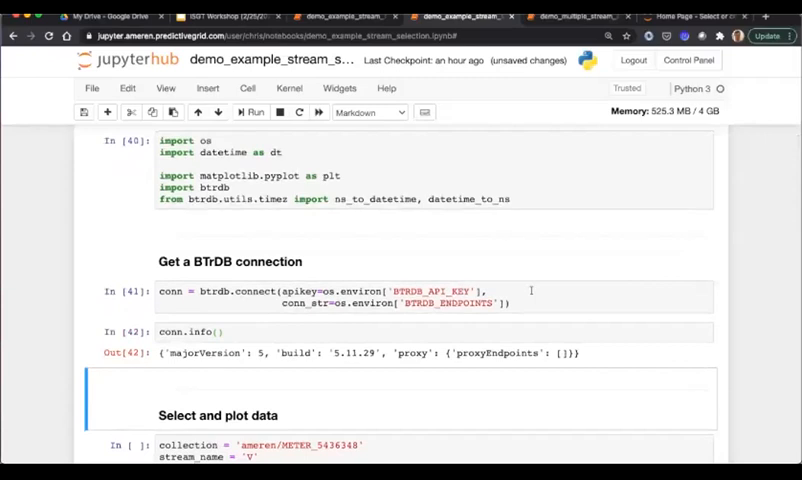
Step: Run the meter collection definition and stream_identifiers lookup for the voltage stream
{"action": "scroll", "scroll_direction": "down", "scroll_amount": 3}
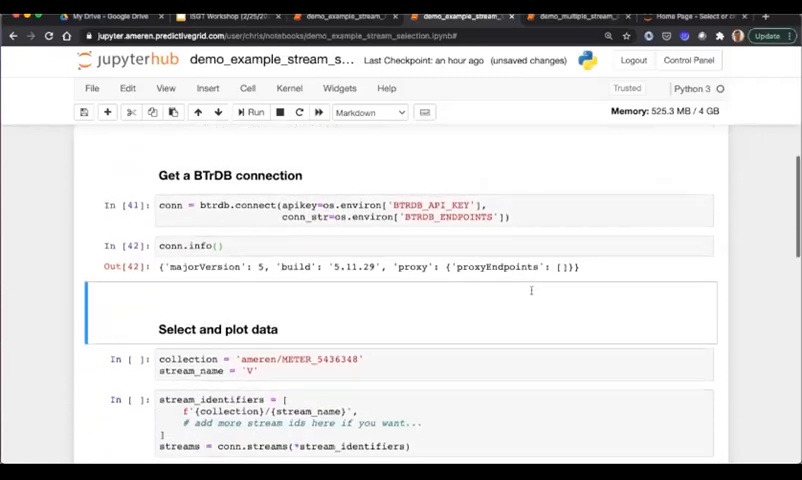
{"action": "scroll", "scroll_direction": "down", "scroll_amount": 3}
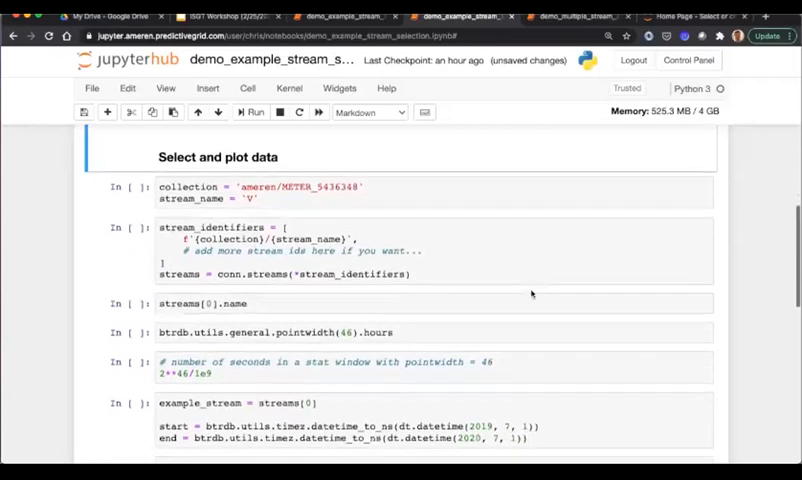
{"action": "left_click", "coordinate": [368, 112]}
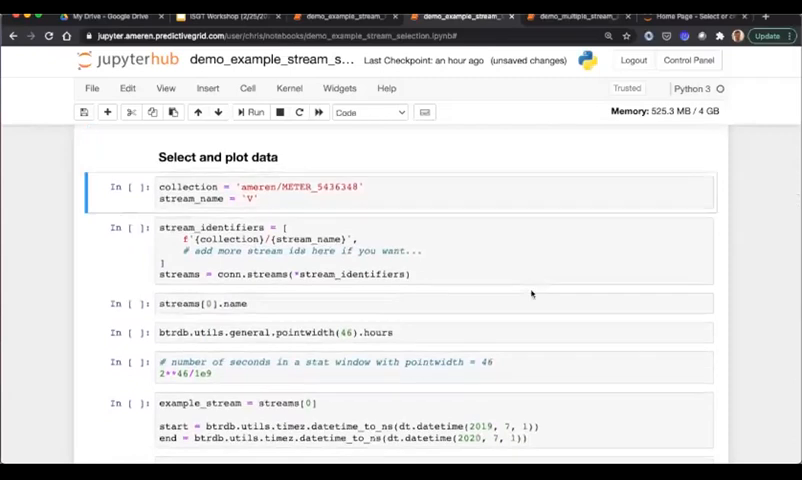
{"action": "left_click", "coordinate": [256, 112]}
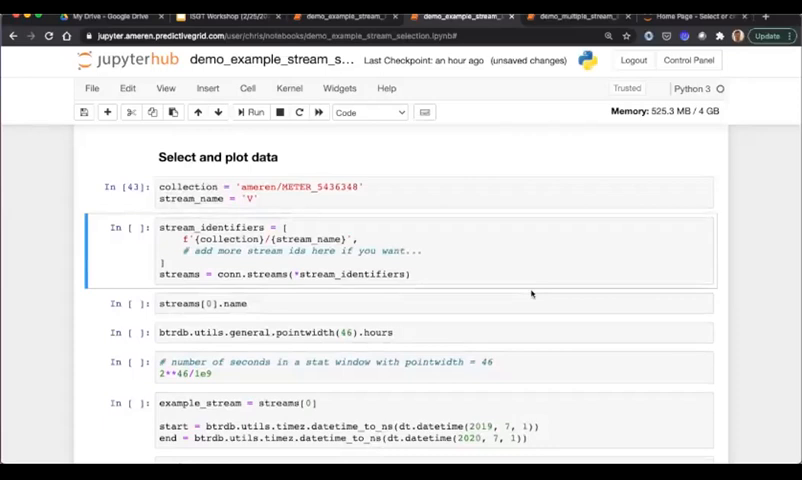
{"action": "key", "text": "ctrl+s"}
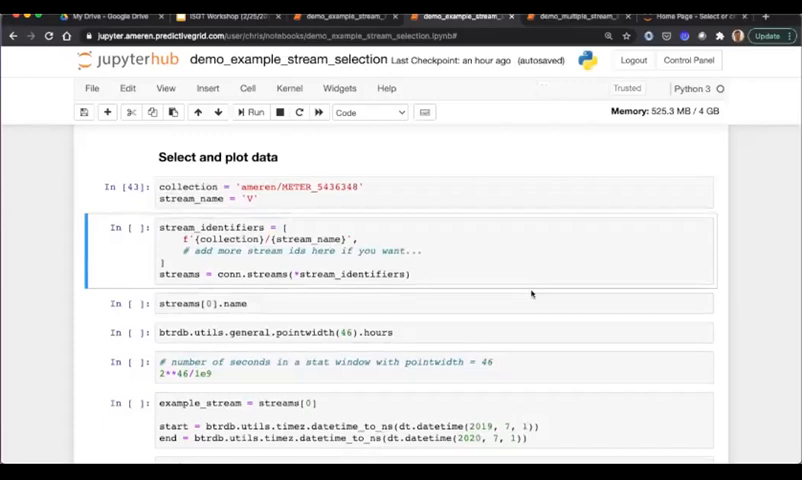
Step: Insert and run streams[0] above the name cell, then show its name 'V'
{"action": "left_click", "coordinate": [256, 112]}
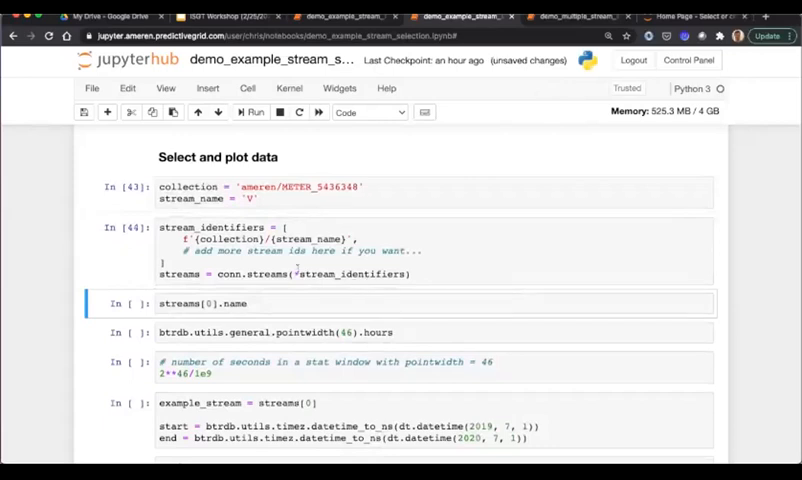
{"action": "left_click", "coordinate": [300, 250]}
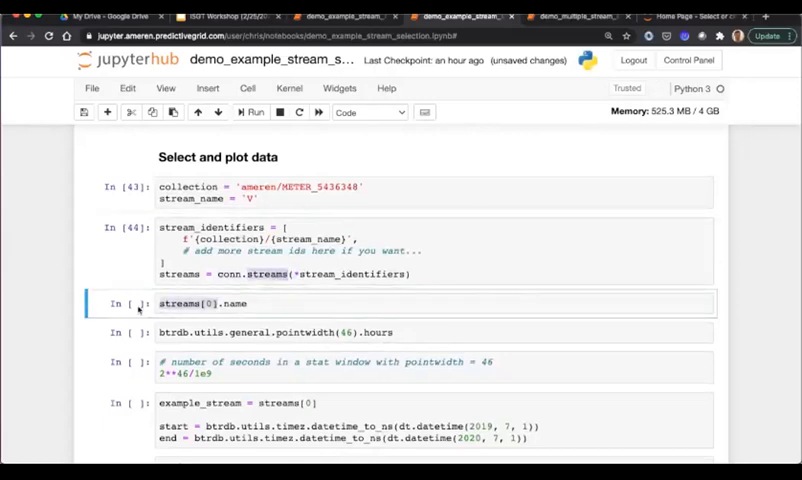
{"action": "left_click", "coordinate": [256, 112]}
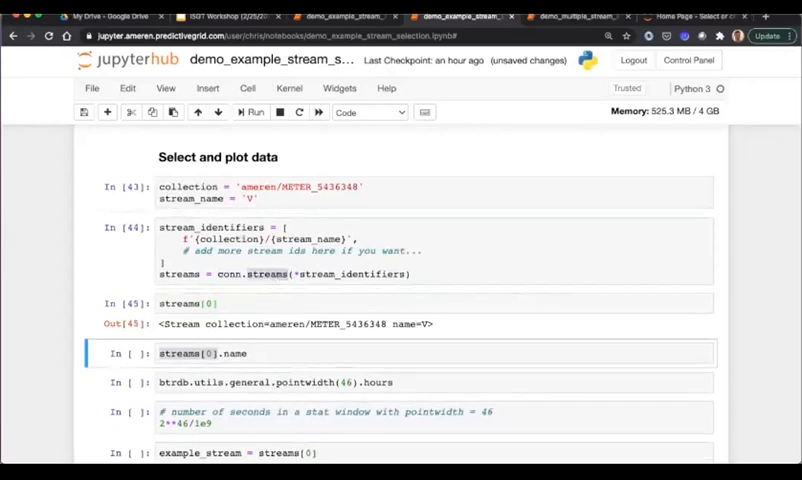
{"action": "scroll", "scroll_direction": "down", "scroll_amount": 3}
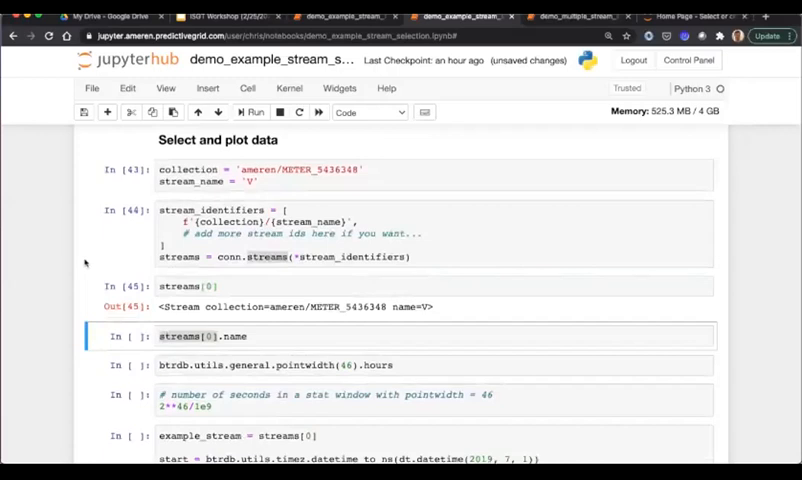
{"action": "scroll", "scroll_direction": "down", "scroll_amount": 3}
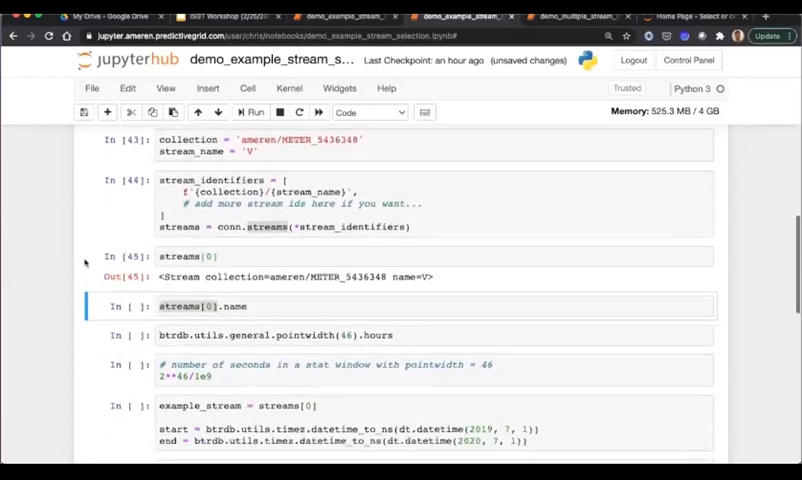
{"action": "scroll", "scroll_direction": "down", "scroll_amount": 3}
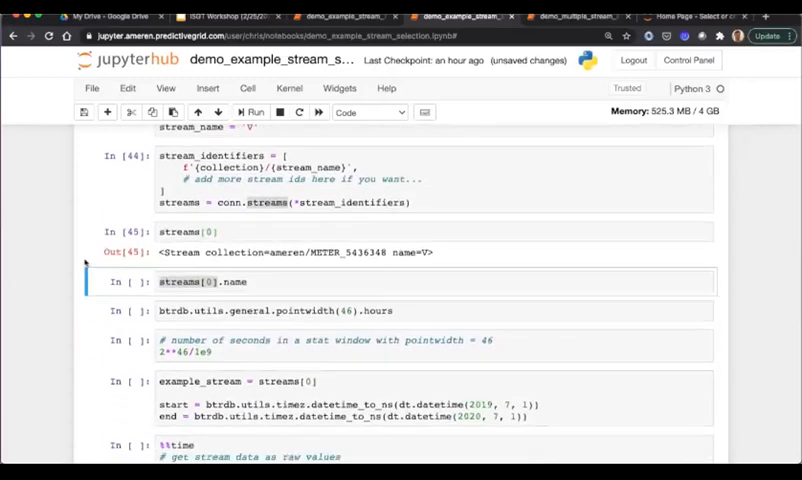
{"action": "left_click", "coordinate": [252, 112]}
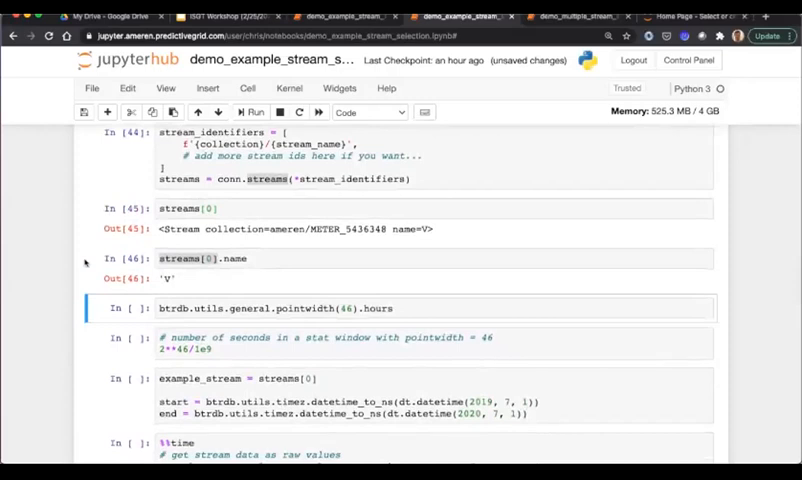
Step: Evaluate pointwidth(46).hours (~19.55 h) and add a scratch 2**46 cell below it
{"action": "scroll", "scroll_direction": "down", "scroll_amount": 3}
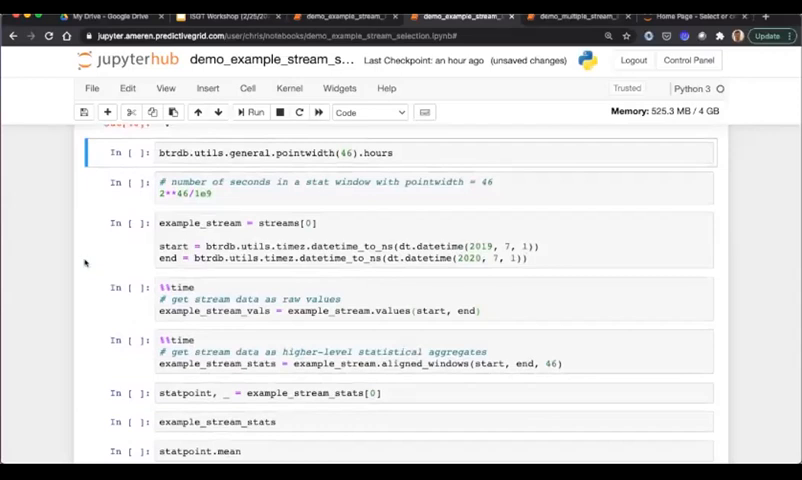
{"action": "scroll", "scroll_direction": "down", "scroll_amount": 3}
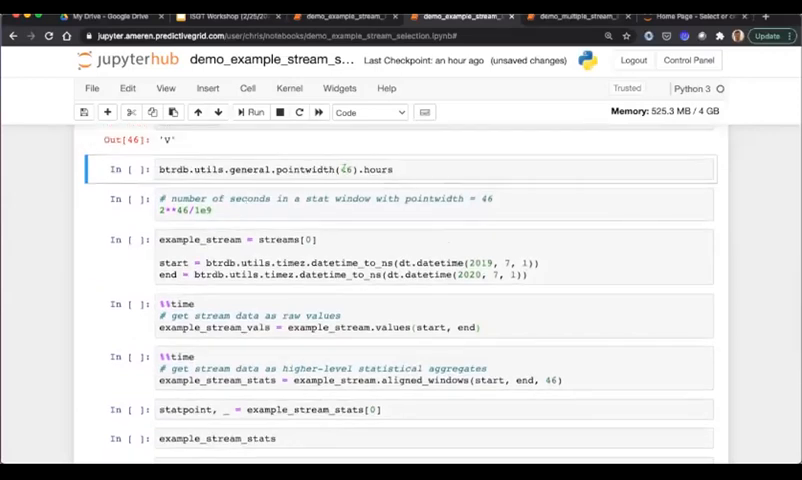
{"action": "key", "text": "ctrl+s"}
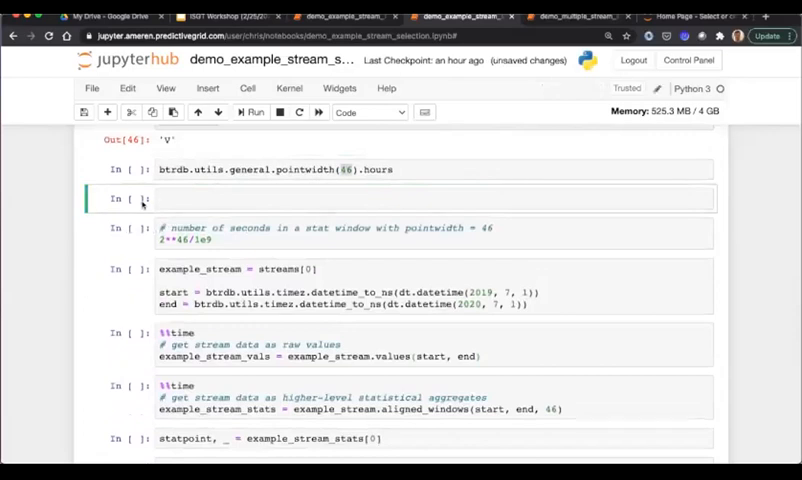
{"action": "type", "text": "22"}
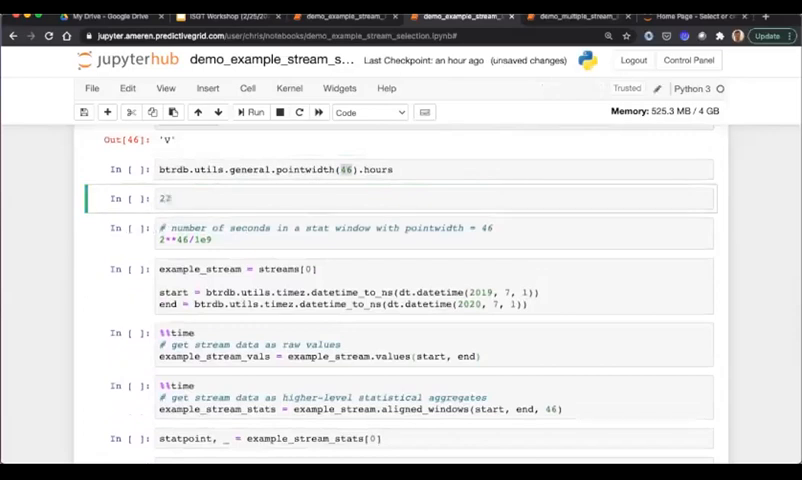
{"action": "type", "text": "2**46"}
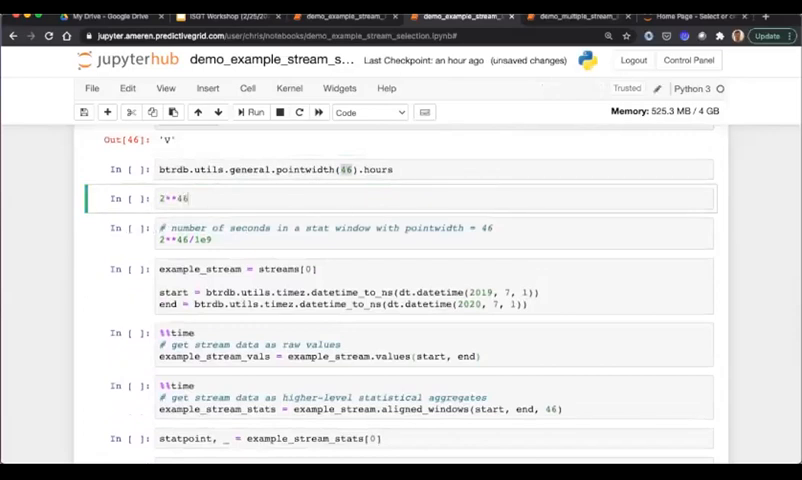
{"action": "left_click", "coordinate": [256, 112]}
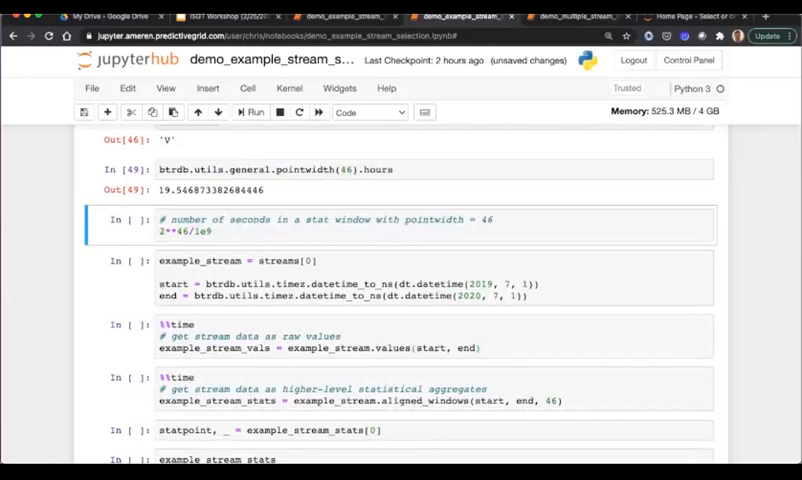
Step: Save the notebook, run the date-range cell and show start as a nanosecond timestamp
{"action": "key", "text": "ctrl+s"}
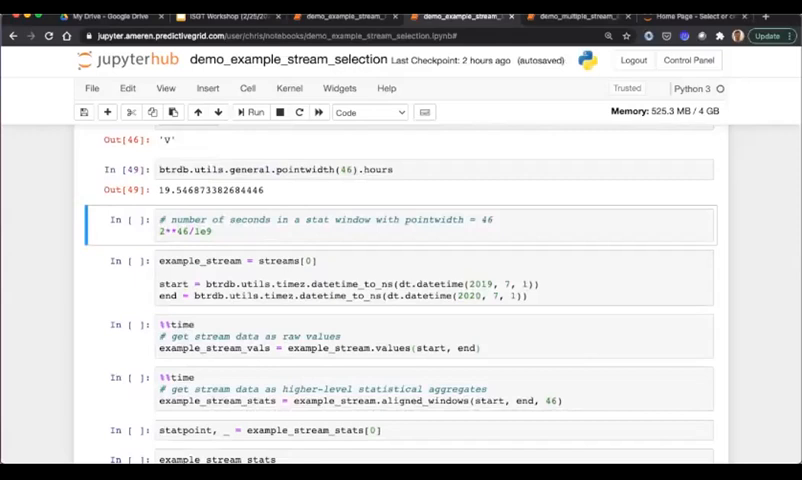
{"action": "scroll", "scroll_direction": "down", "scroll_amount": 3}
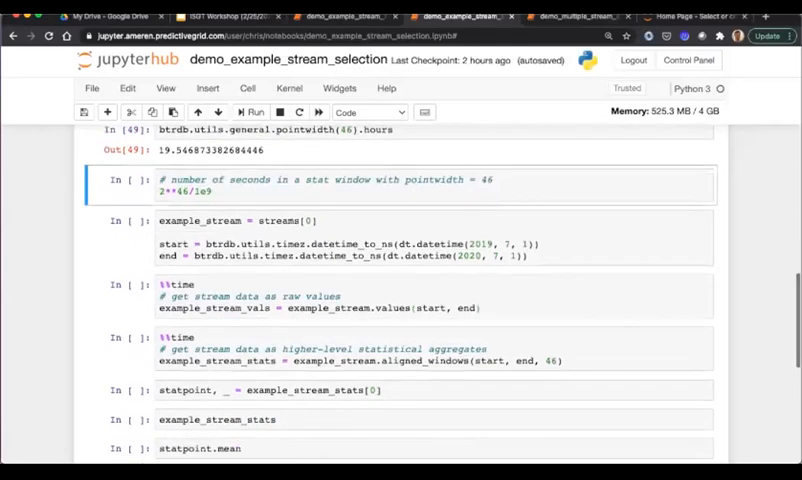
{"action": "left_click", "coordinate": [252, 112]}
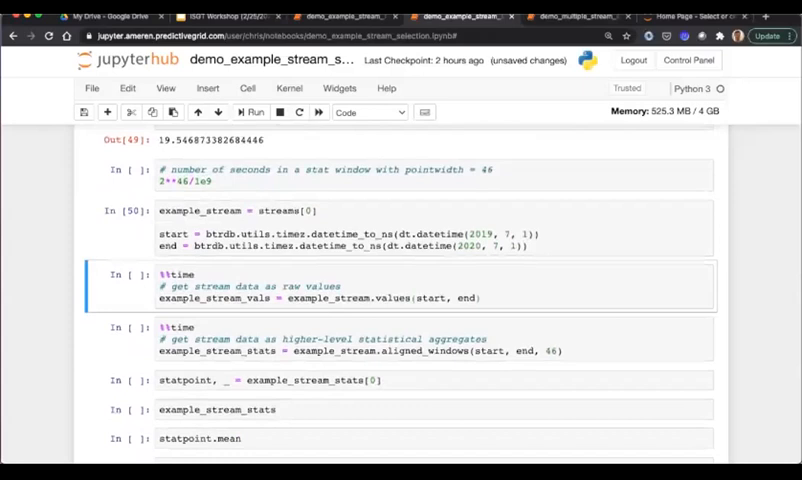
{"action": "scroll", "scroll_direction": "down", "scroll_amount": 3}
{"action": "type", "text": "start"}
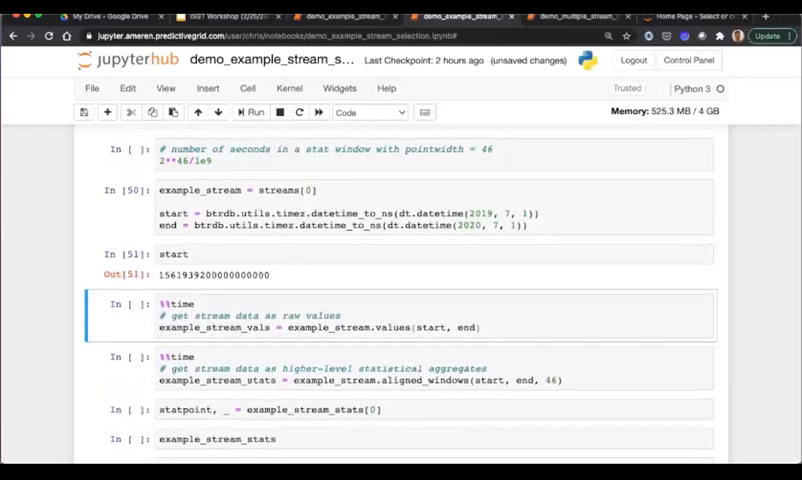
{"action": "scroll", "scroll_direction": "down", "scroll_amount": 3}
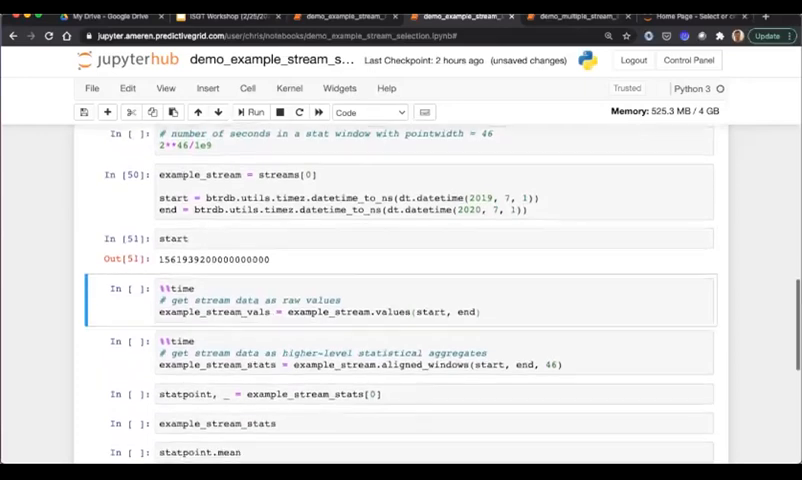
{"action": "scroll", "scroll_direction": "down", "scroll_amount": 3}
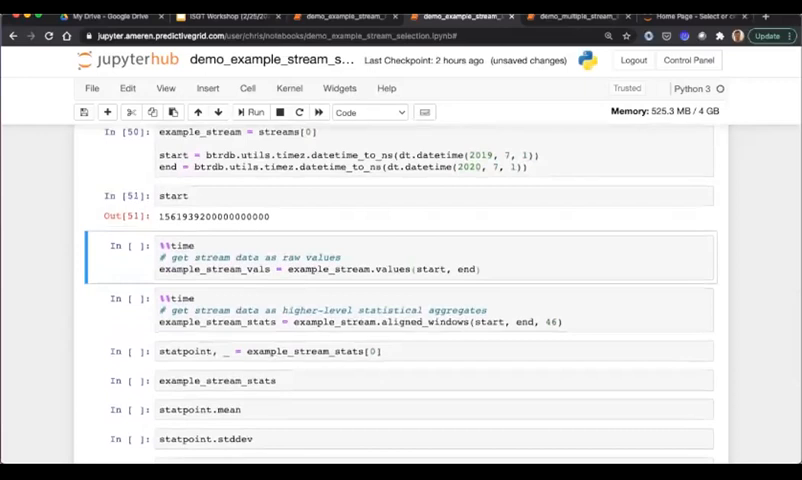
{"action": "scroll", "scroll_direction": "down", "scroll_amount": 3}
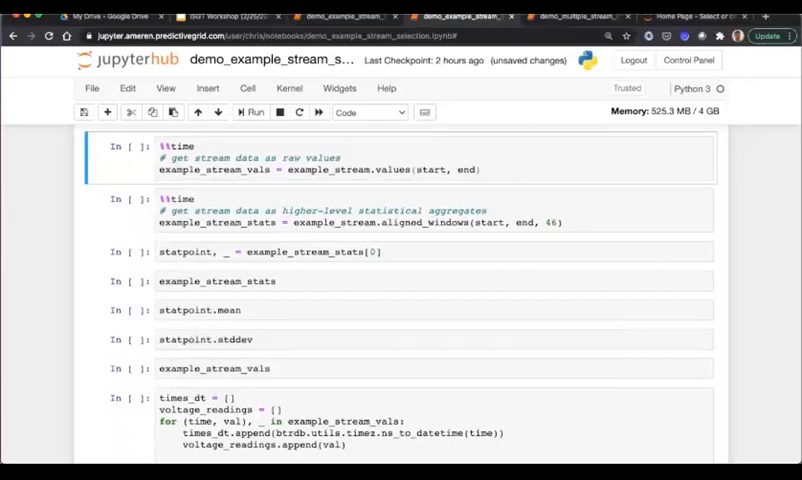
Step: Run the %%time example_stream.values(start, end) cell, reporting ~359 ms wall time
{"action": "left_click", "coordinate": [256, 112]}
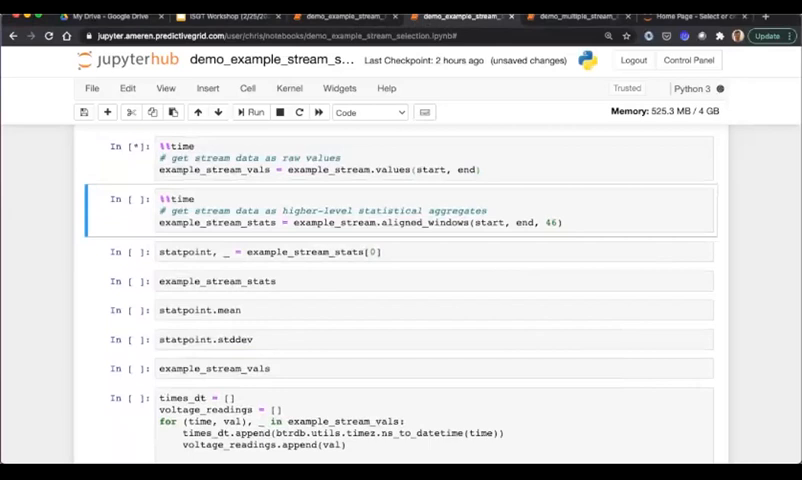
{"action": "left_click", "coordinate": [254, 112]}
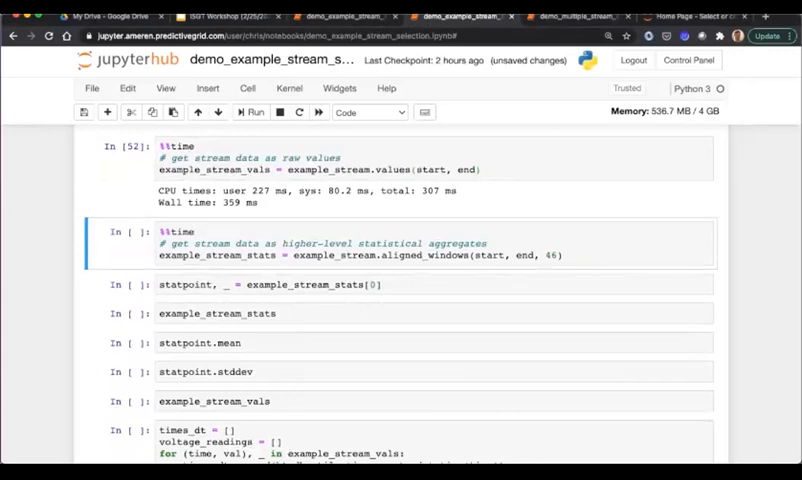
{"action": "scroll", "scroll_direction": "down", "scroll_amount": 3}
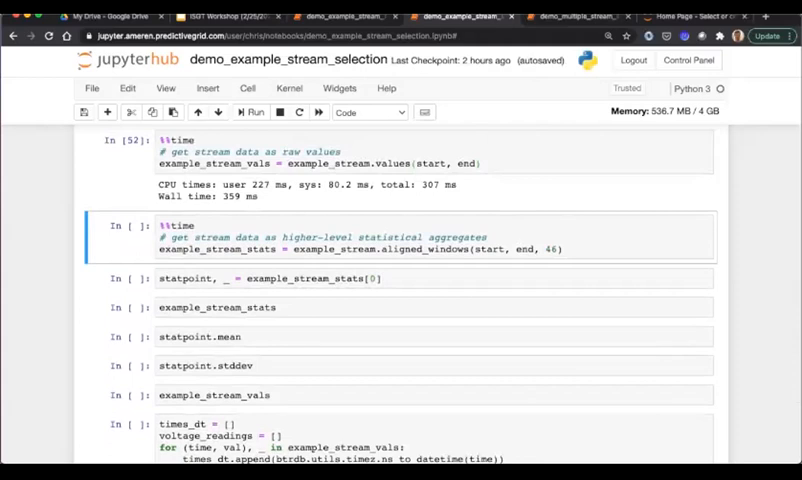
Step: Run the %%time aligned_windows query (~29 ms) and extract the first statpoint
{"action": "left_click", "coordinate": [252, 112]}
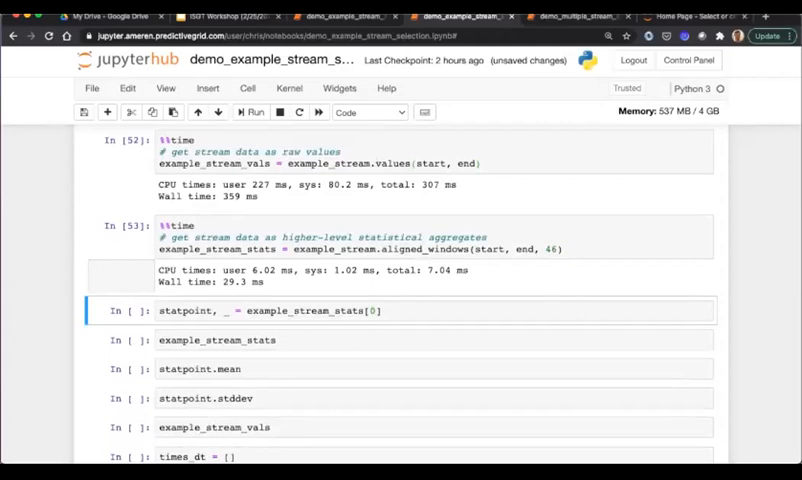
{"action": "scroll", "scroll_direction": "down", "scroll_amount": 3}
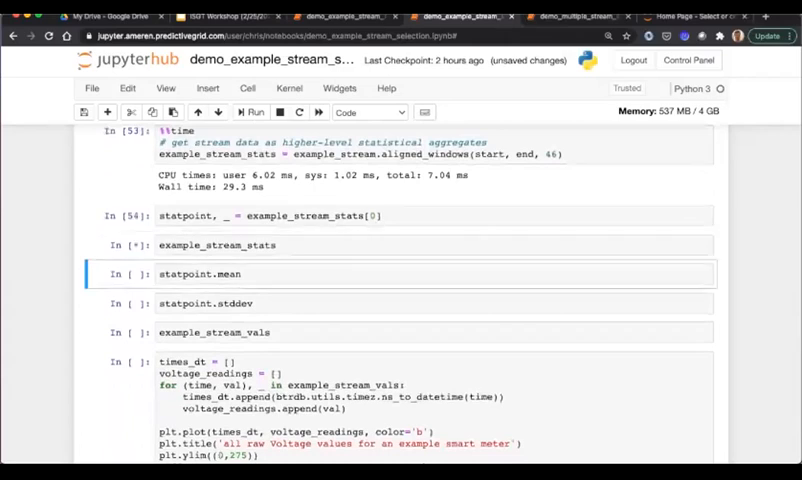
Step: Print example_stream_stats, then rerun as len(...) to get 449 stat windows
{"action": "left_click", "coordinate": [252, 112]}
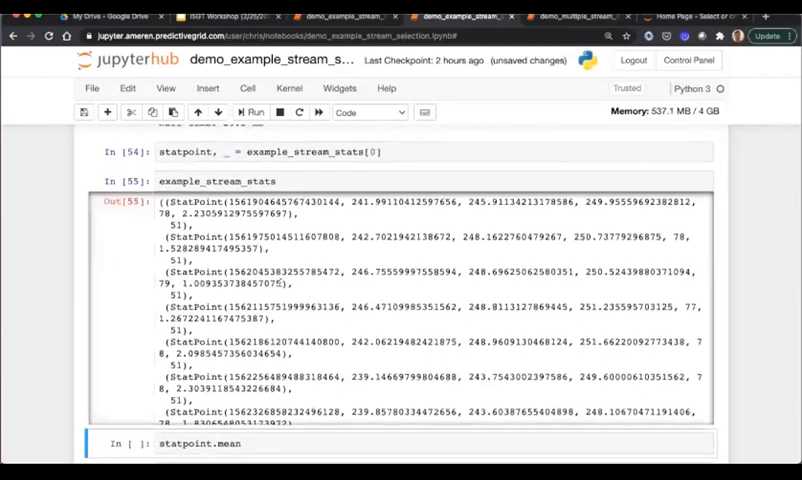
{"action": "scroll", "scroll_direction": "down", "scroll_amount": 3}
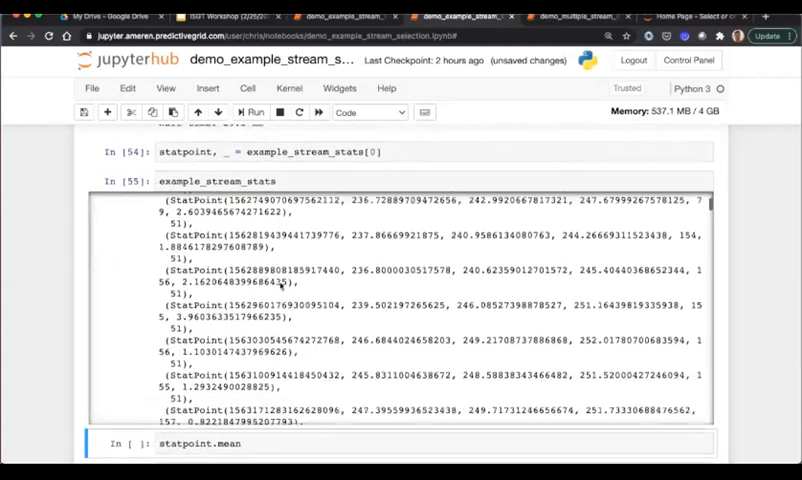
{"action": "scroll", "scroll_direction": "down", "scroll_amount": 3}
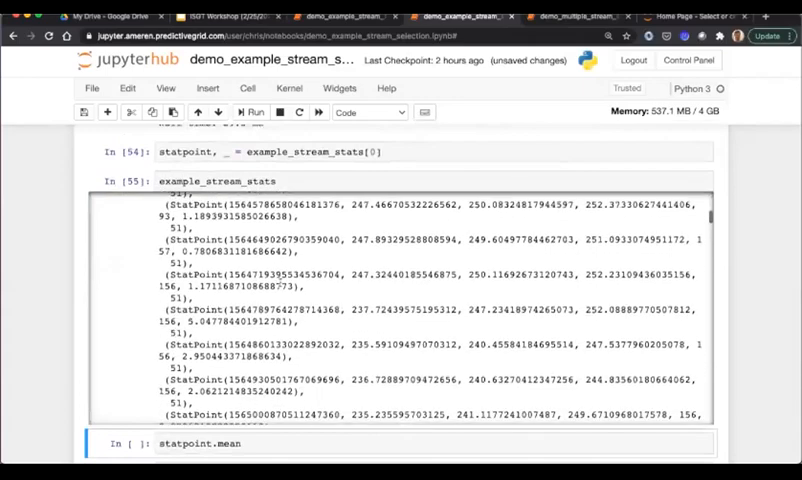
{"action": "scroll", "scroll_direction": "down", "scroll_amount": 3}
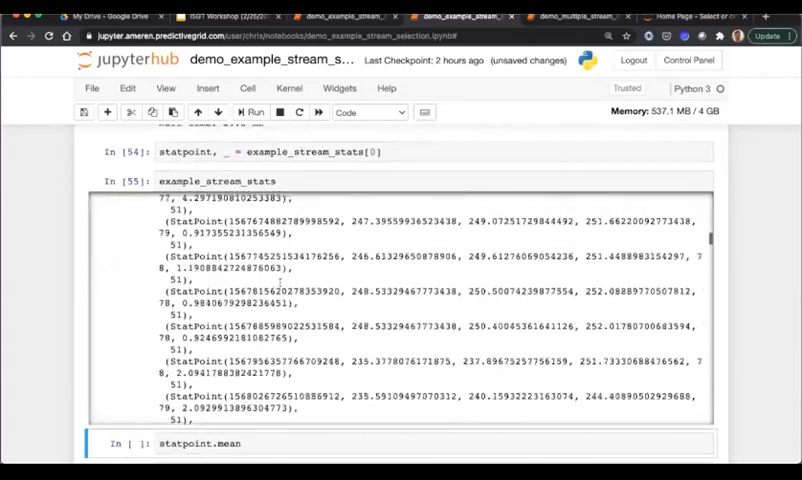
{"action": "scroll", "scroll_direction": "down", "scroll_amount": 3}
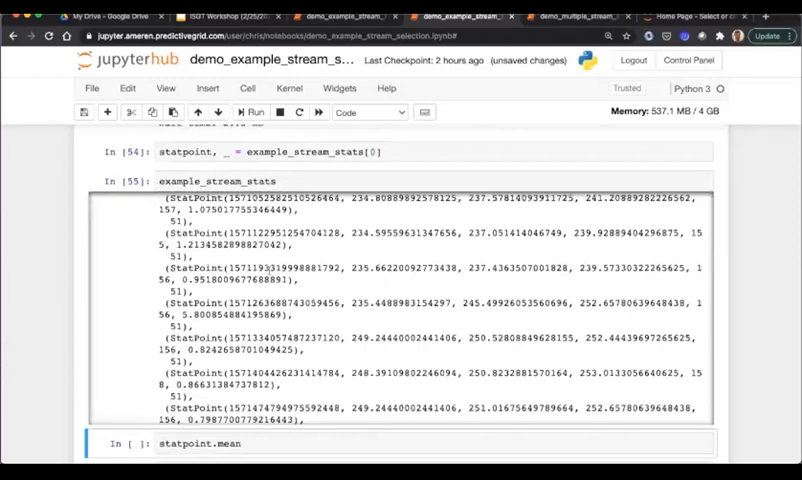
{"action": "scroll", "scroll_direction": "up", "scroll_amount": 3}
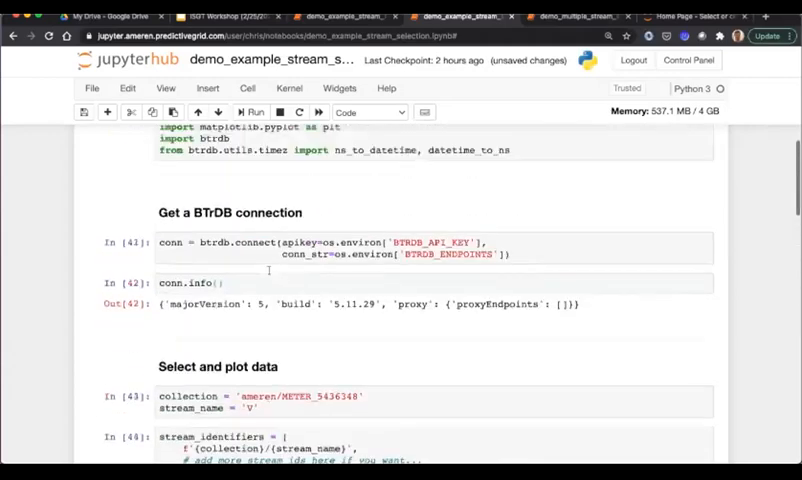
{"action": "scroll", "scroll_direction": "down", "scroll_amount": 3}
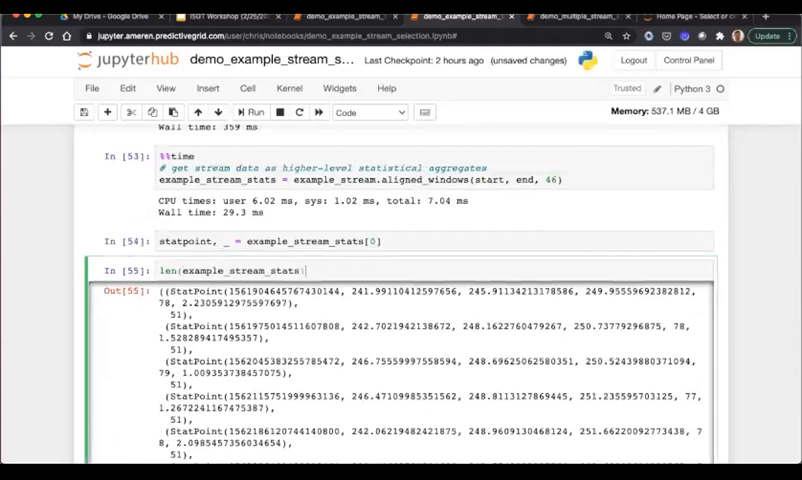
{"action": "left_click", "coordinate": [256, 110]}
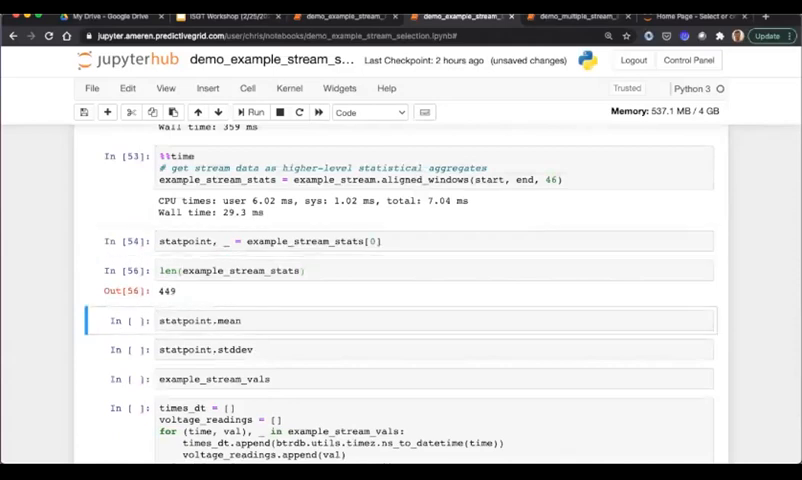
Step: Show the first statpoint's mean (~245.91) and standard deviation (~2.22)
{"action": "left_click", "coordinate": [252, 112]}
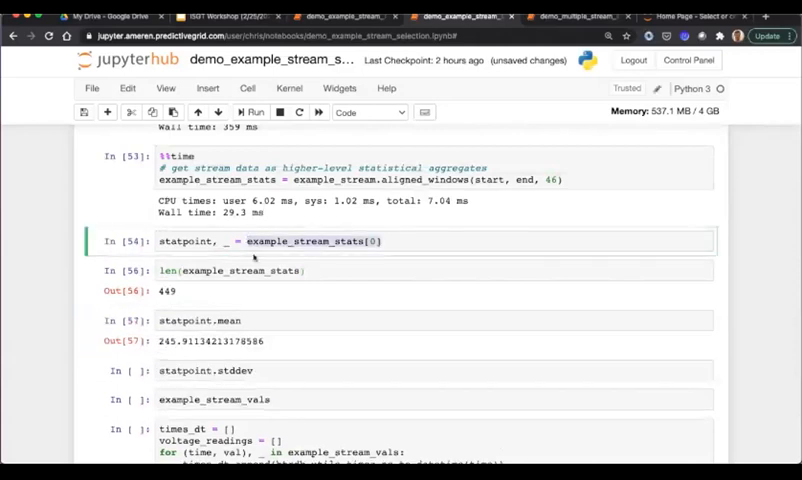
{"action": "scroll", "scroll_direction": "down", "scroll_amount": 3}
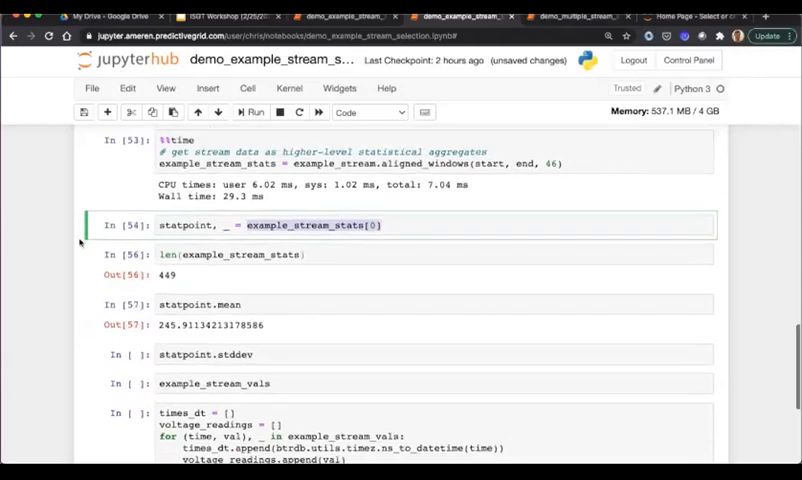
{"action": "scroll", "scroll_direction": "down", "scroll_amount": 3}
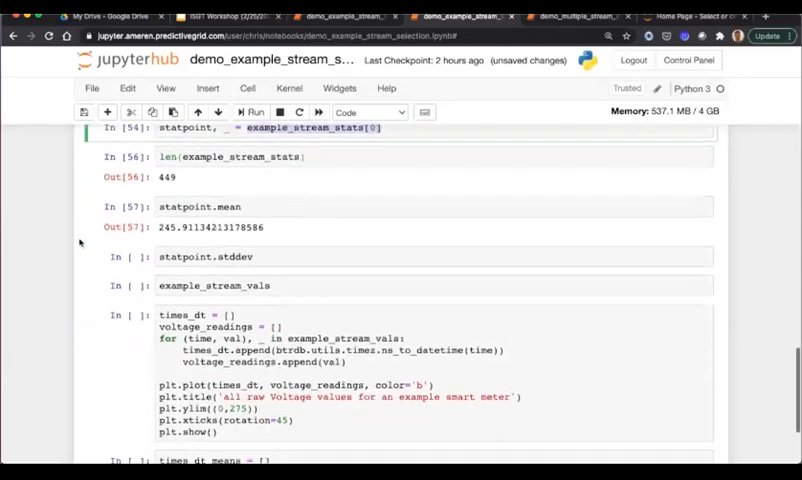
{"action": "scroll", "scroll_direction": "down", "scroll_amount": 3}
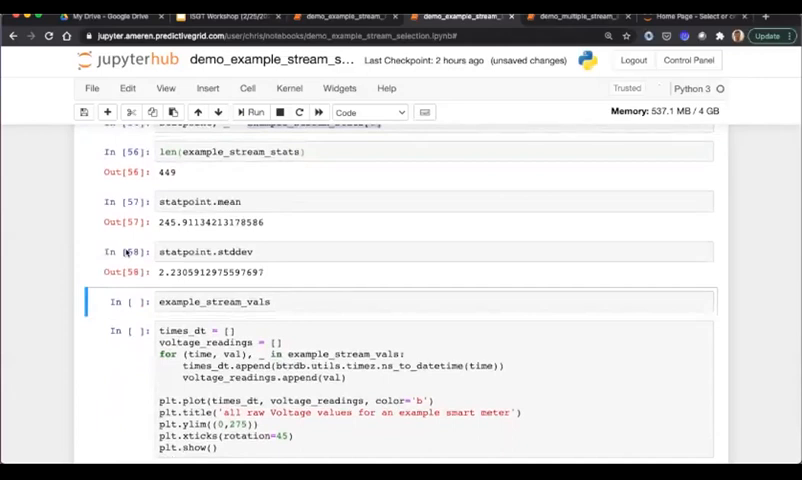
Step: Save, print example_stream_vals and wrap it in len(...) to get the raw point count 44423
{"action": "key", "text": "ctrl+s"}
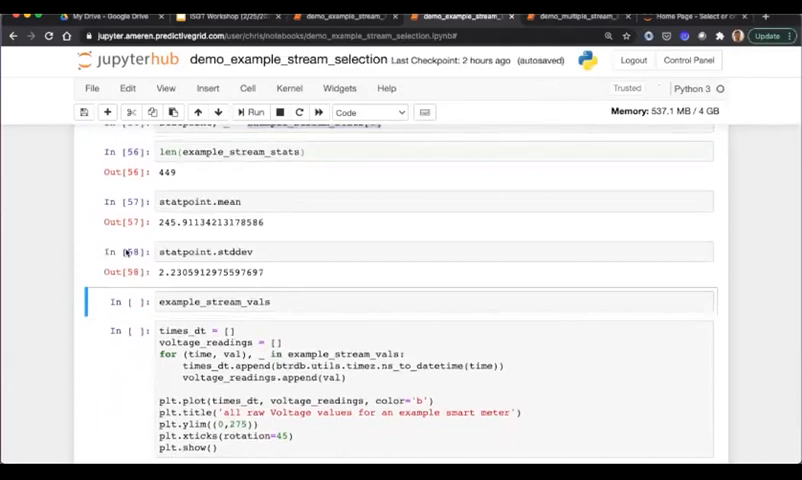
{"action": "left_click", "coordinate": [256, 112]}
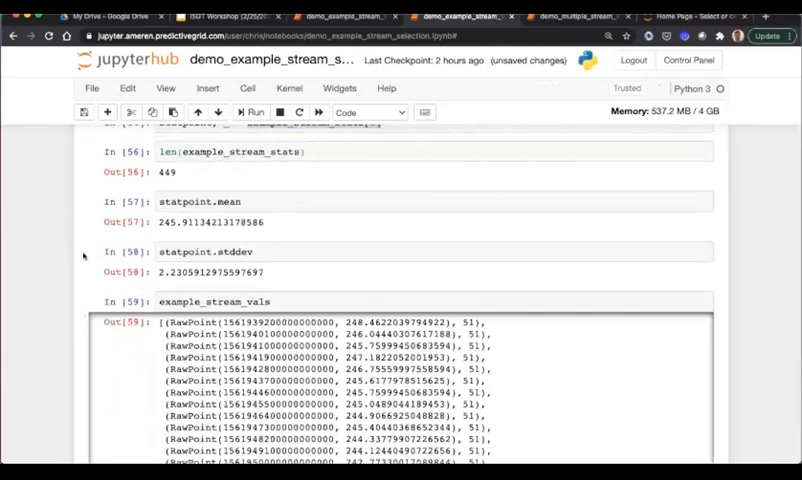
{"action": "scroll", "scroll_direction": "down", "scroll_amount": 3}
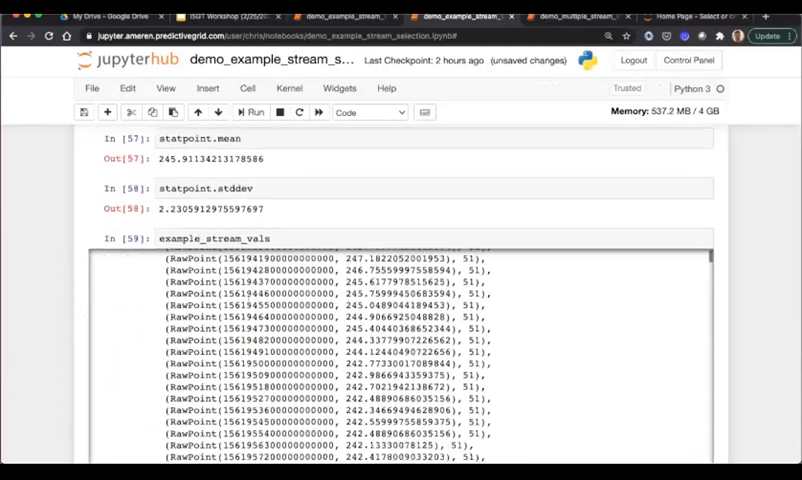
{"action": "scroll", "scroll_direction": "down", "scroll_amount": 3}
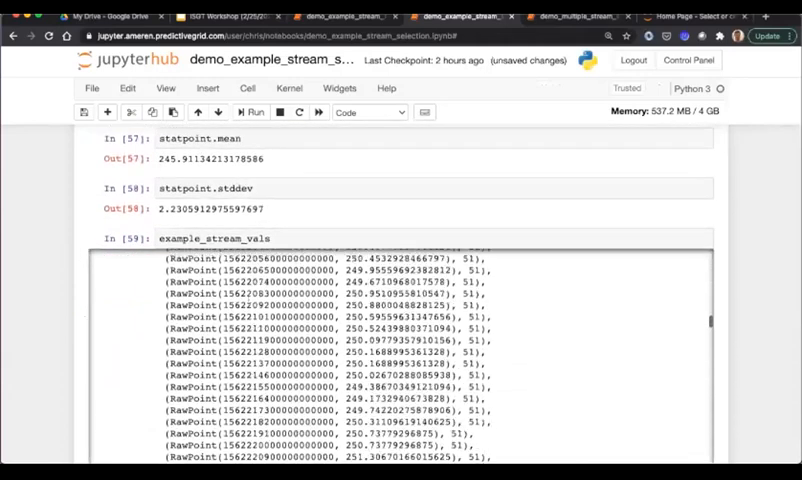
{"action": "scroll", "scroll_direction": "down", "scroll_amount": 3}
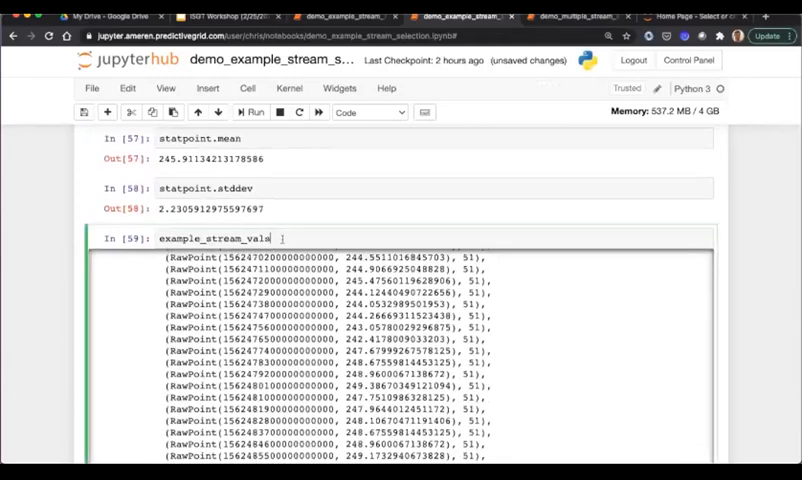
{"action": "type", "text": "len("}
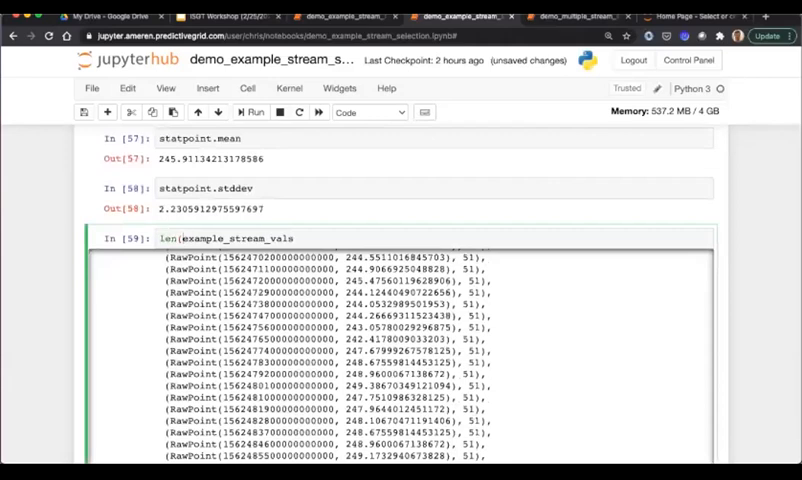
{"action": "type", "text": ")"}
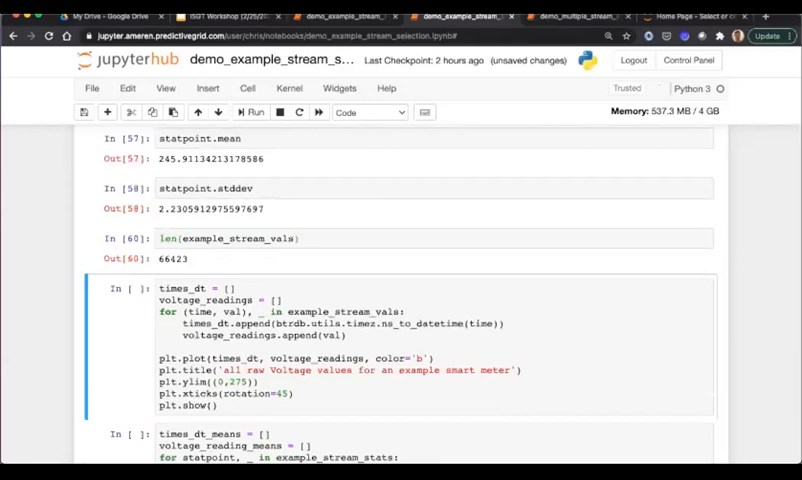
{"action": "scroll", "scroll_direction": "down", "scroll_amount": 3}
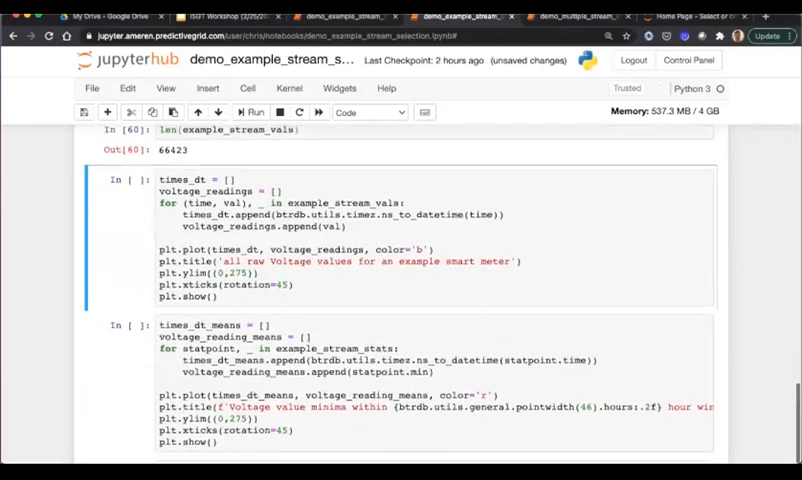
Step: Render the blue raw-voltage plot and change the stat cell's append line to statpoint.min
{"action": "left_click", "coordinate": [252, 112]}
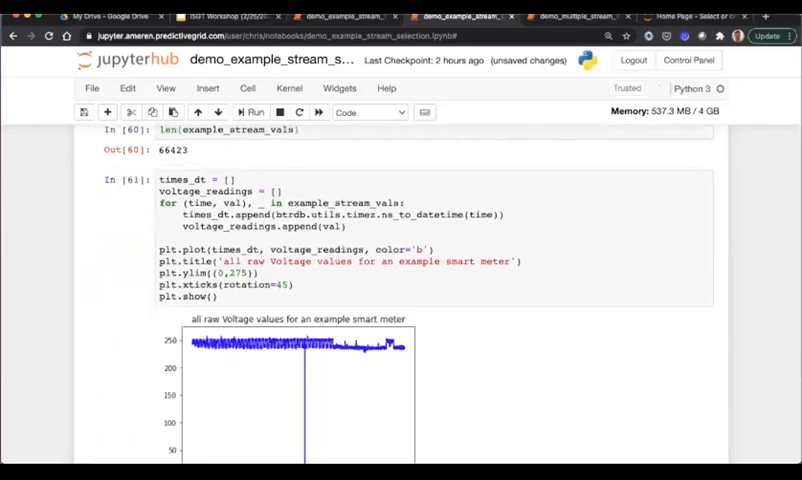
{"action": "scroll", "scroll_direction": "down", "scroll_amount": 3}
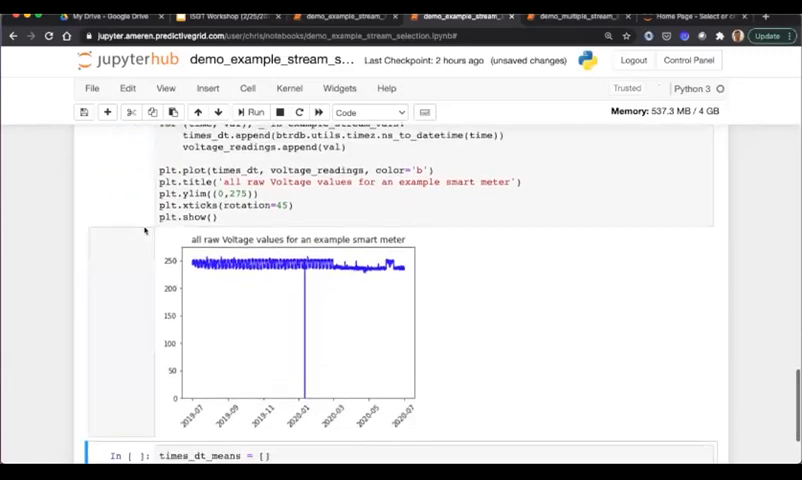
{"action": "mouse_move", "coordinate": [144, 232]}
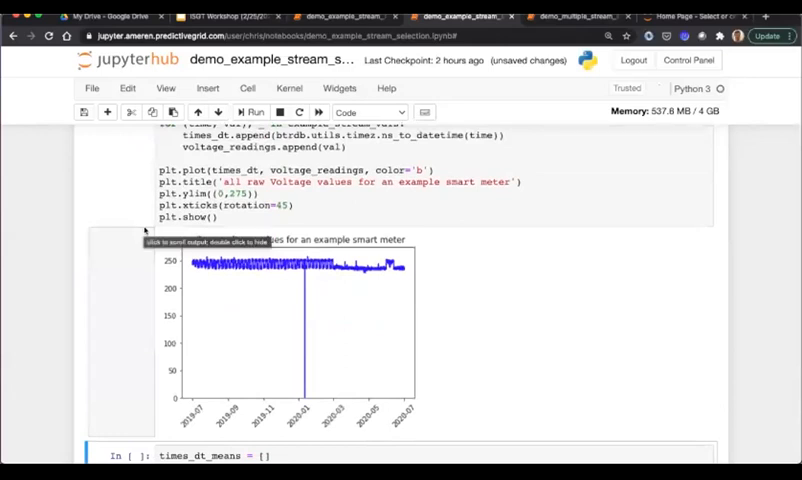
{"action": "scroll", "scroll_direction": "up", "scroll_amount": 3}
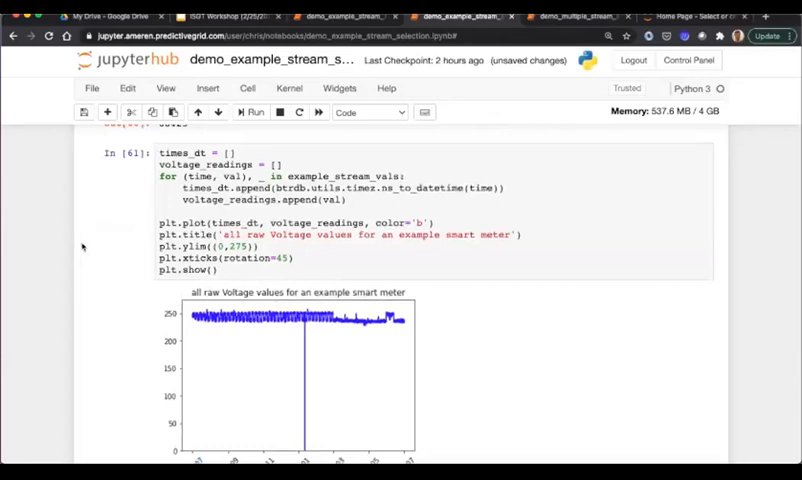
{"action": "scroll", "scroll_direction": "down", "scroll_amount": 3}
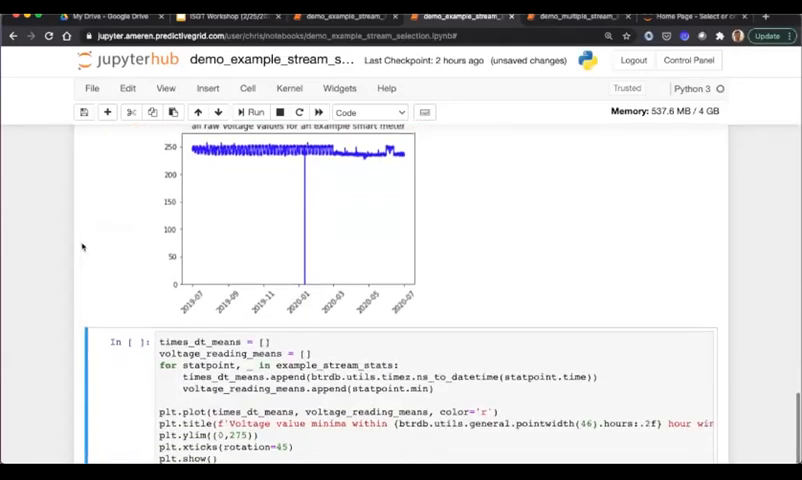
{"action": "scroll", "scroll_direction": "down", "scroll_amount": 3}
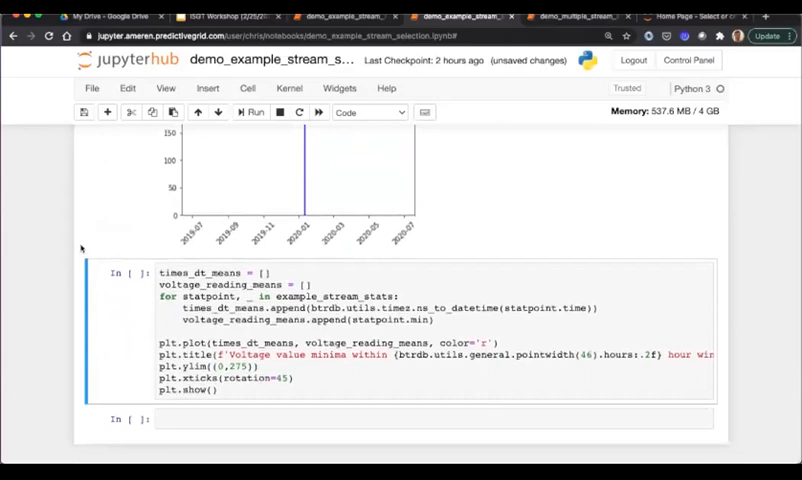
{"action": "scroll", "scroll_direction": "down", "scroll_amount": 3}
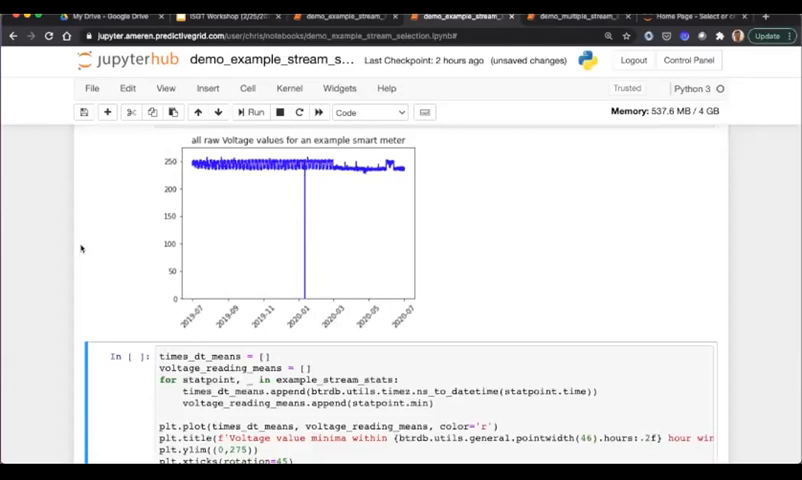
{"action": "scroll", "scroll_direction": "down", "scroll_amount": 3}
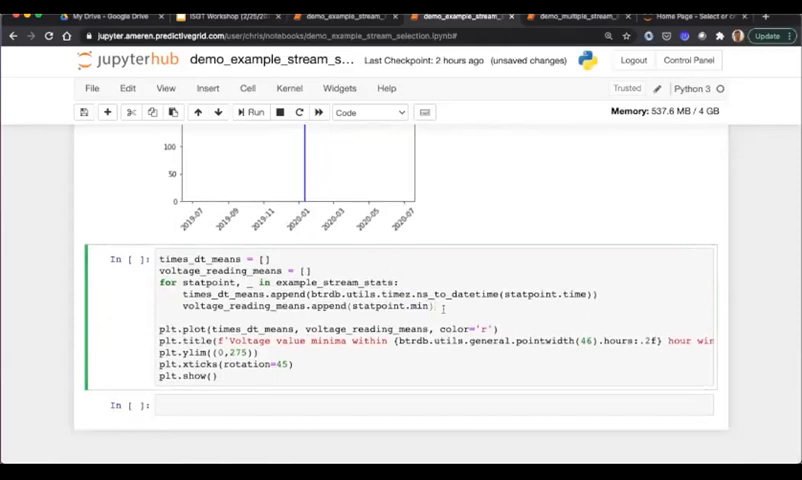
Step: Render the red plot of voltage minima within 19.55-hour stat windows
{"action": "left_click", "coordinate": [256, 112]}
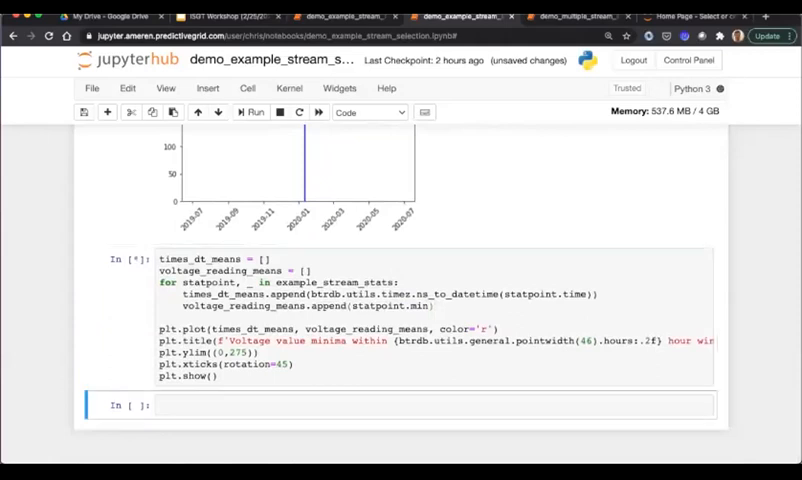
{"action": "left_click", "coordinate": [252, 112]}
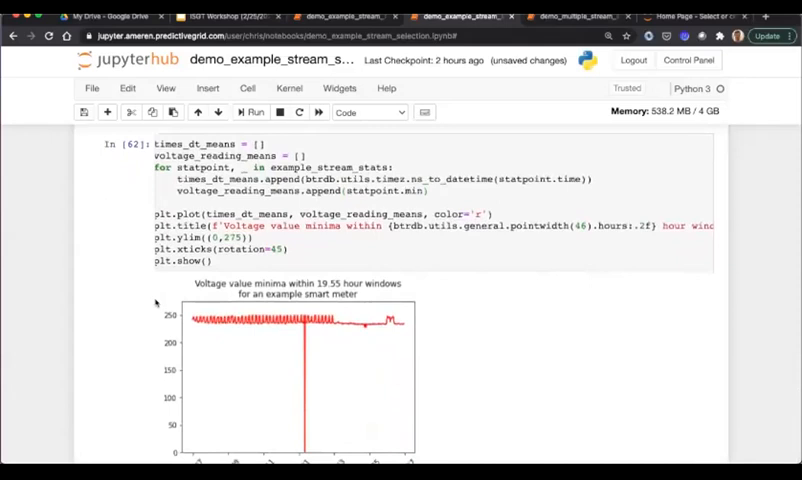
{"action": "mouse_move", "coordinate": [104, 276]}
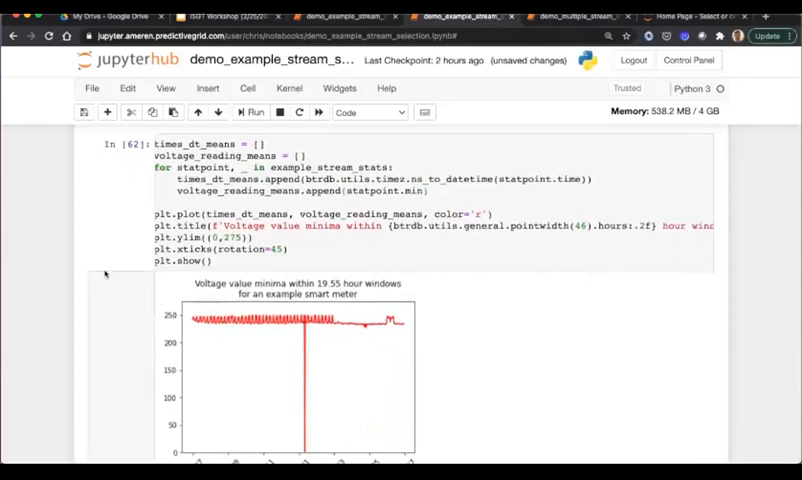
{"action": "mouse_move", "coordinate": [72, 270]}
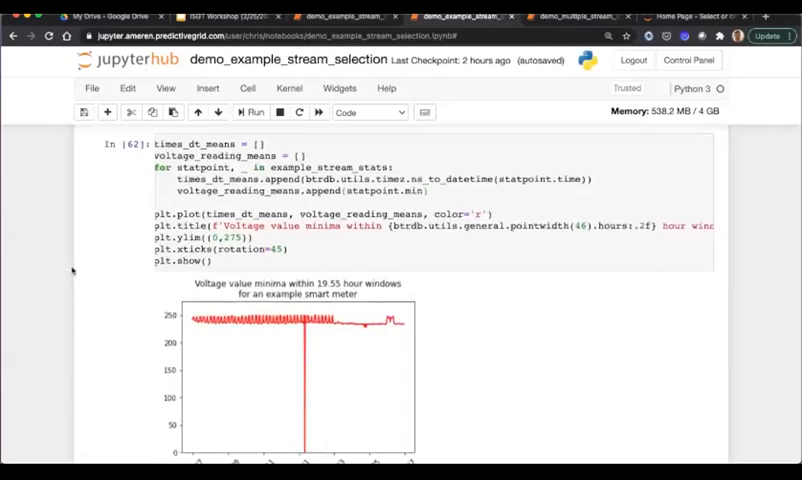
{"action": "scroll", "scroll_direction": "down", "scroll_amount": 3}
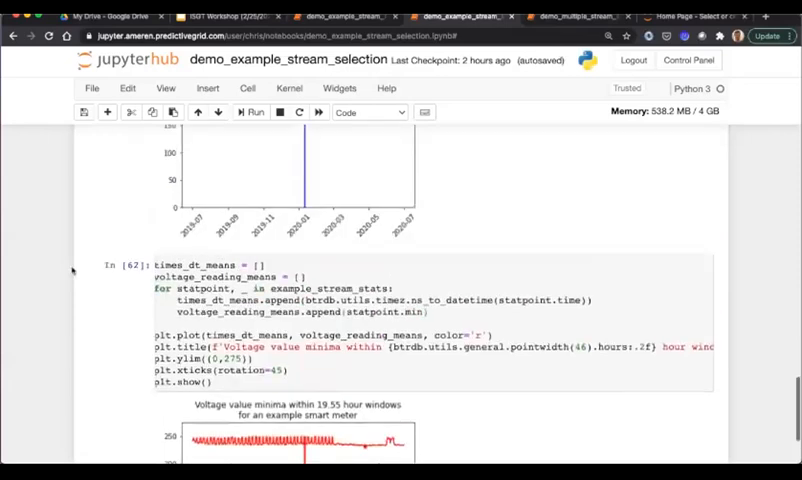
{"action": "scroll", "scroll_direction": "down", "scroll_amount": 3}
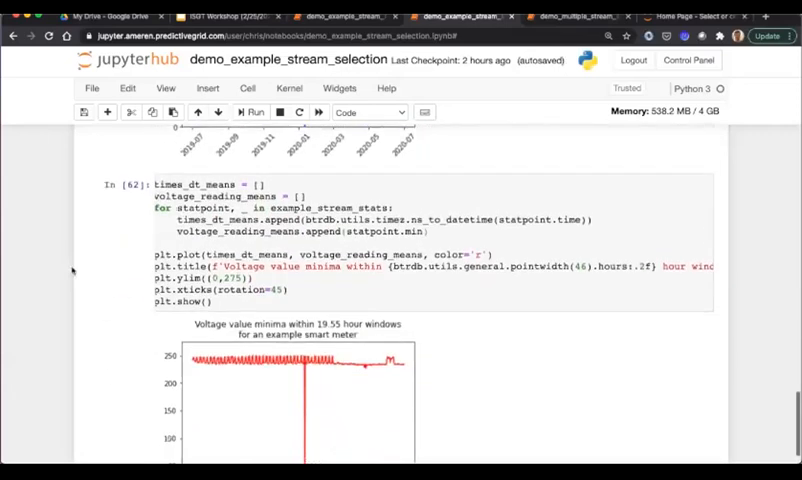
{"action": "scroll", "scroll_direction": "down", "scroll_amount": 3}
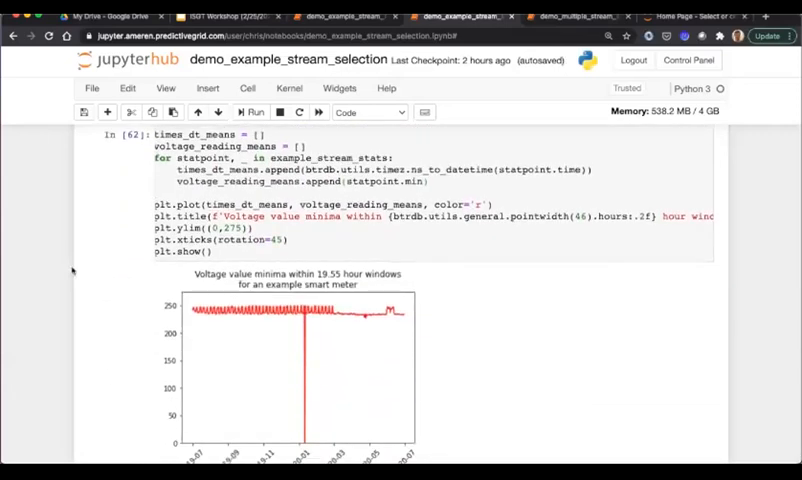